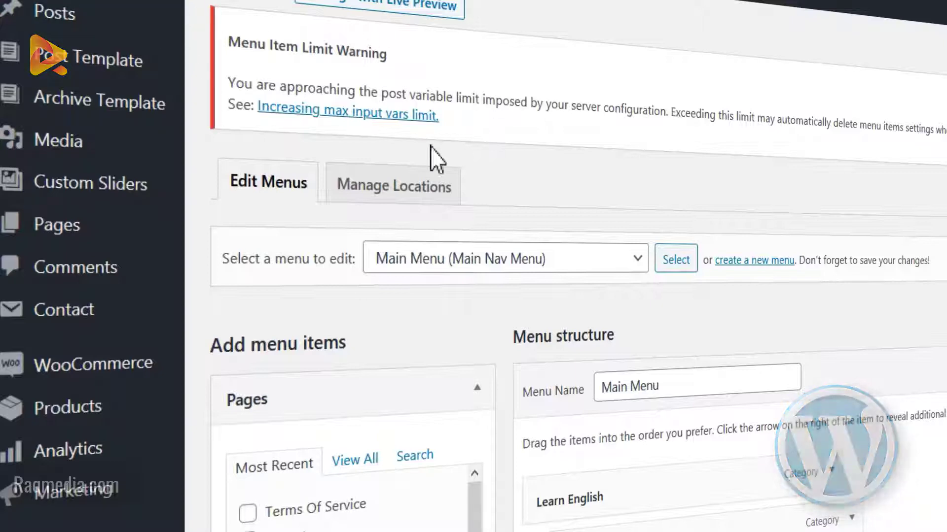
pyautogui.moveTo(311, 72)
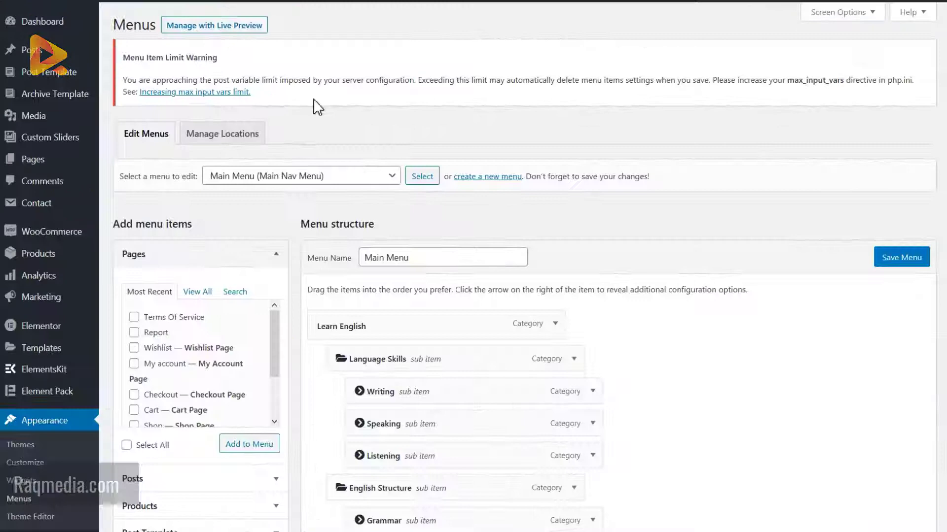
pyautogui.moveTo(451, 94)
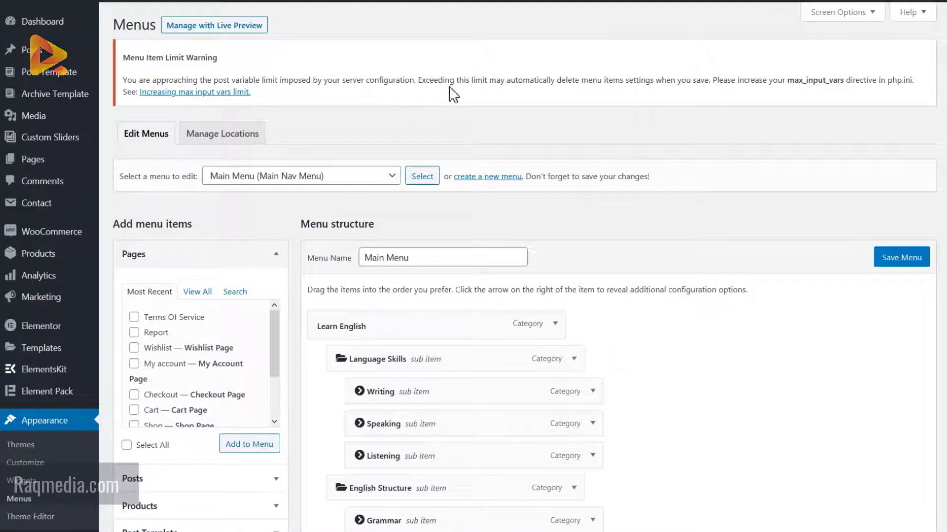
pyautogui.moveTo(474, 96)
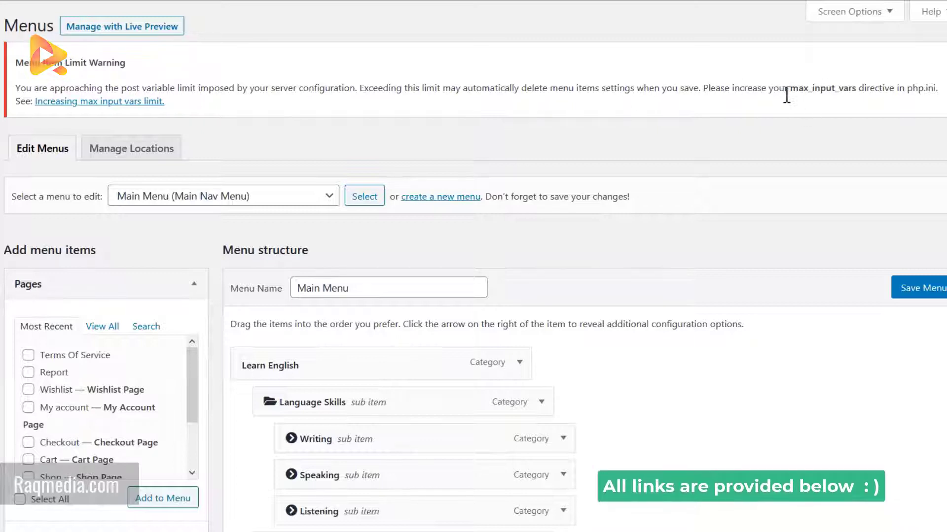
# Highlight the max_input_vars directive and scroll the System Status report to the Server environment section
pyautogui.doubleClick(819, 88)
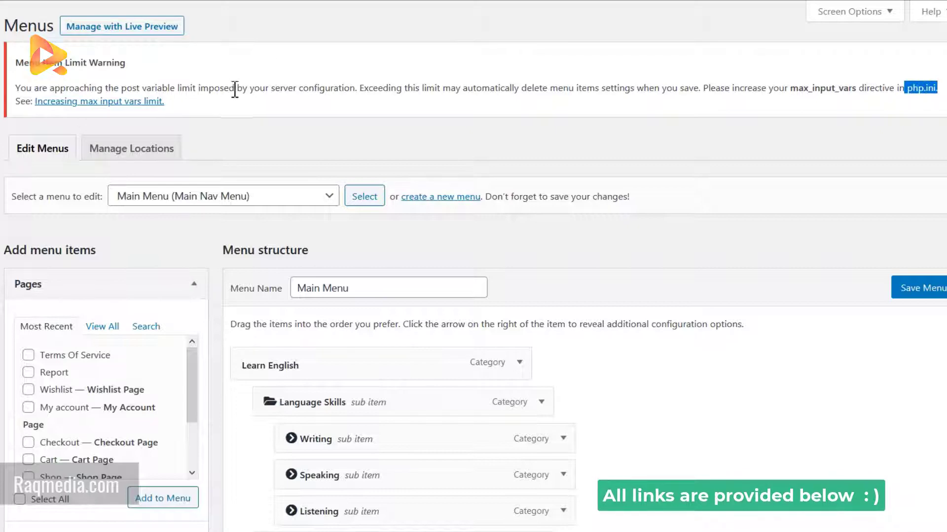
pyautogui.moveTo(690, 355)
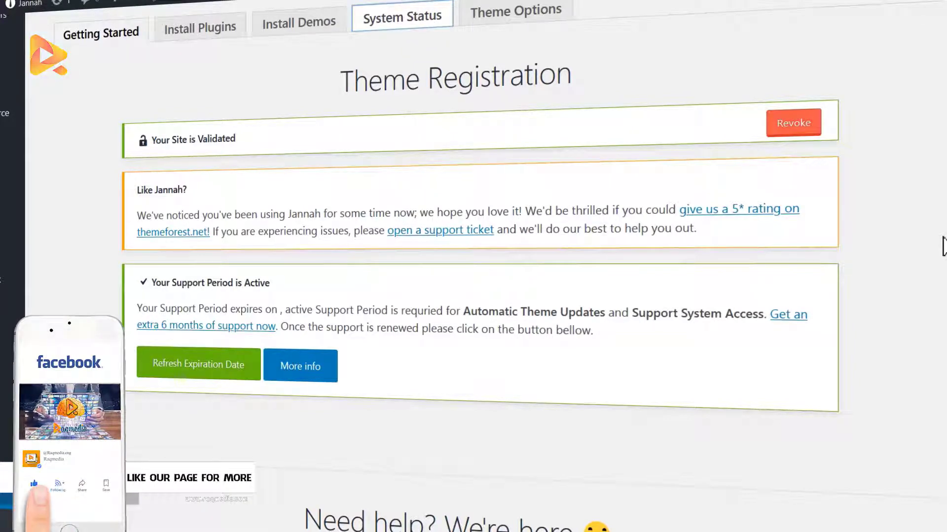
pyautogui.scroll(3)
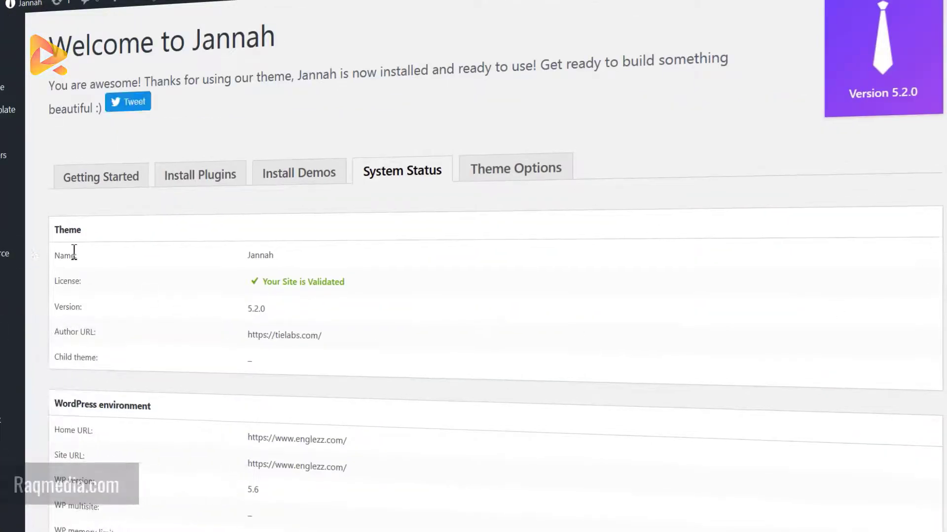
pyautogui.scroll(-3)
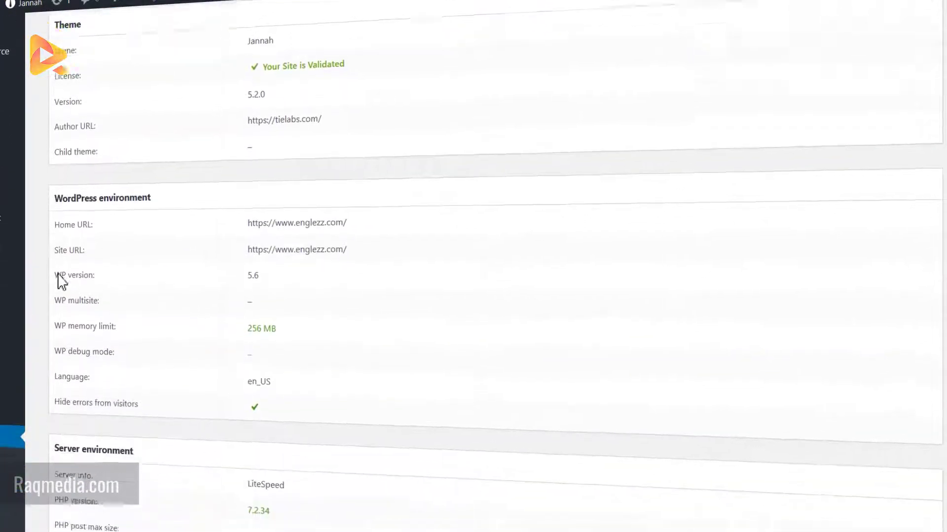
pyautogui.scroll(-3)
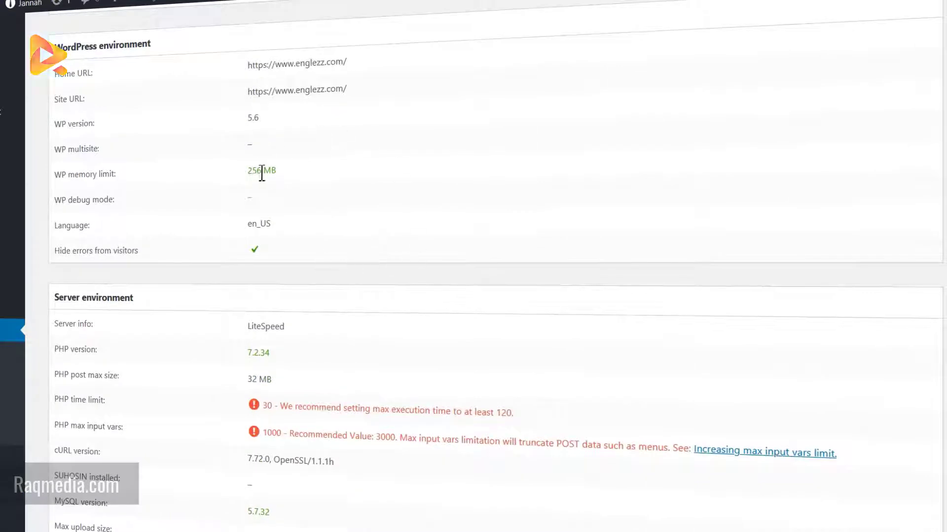
pyautogui.scroll(-3)
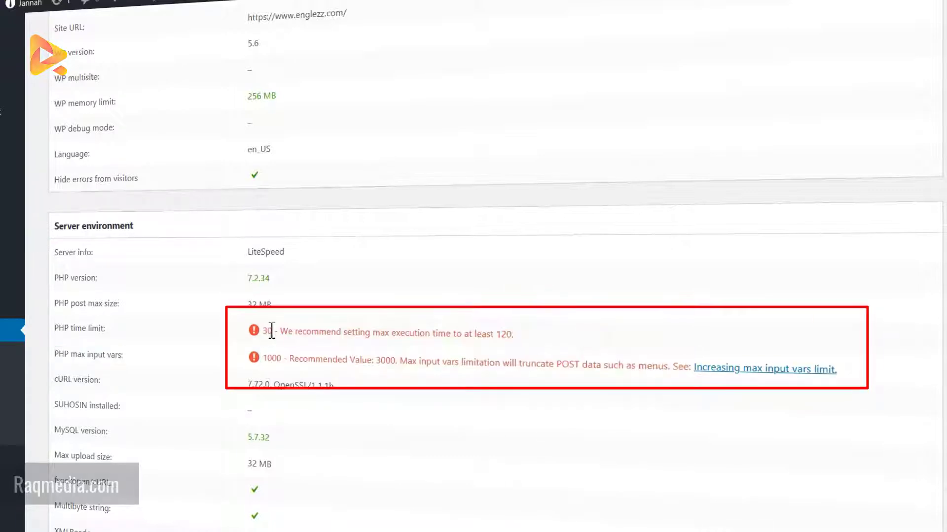
pyautogui.scroll(3)
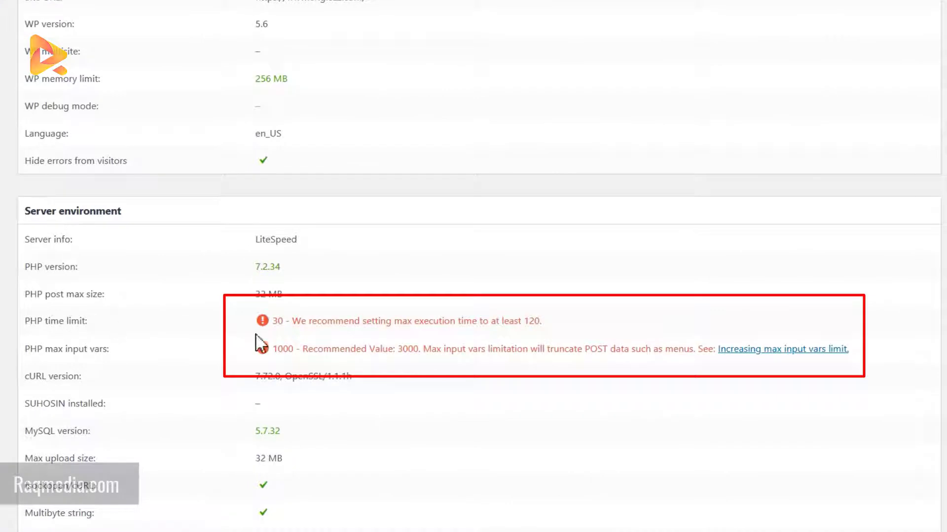
pyautogui.moveTo(455, 330)
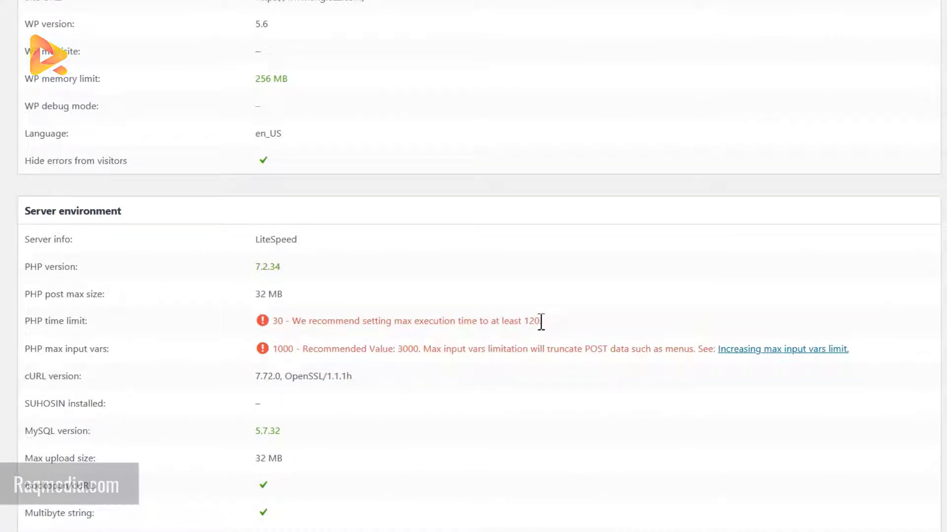
pyautogui.moveTo(85, 362)
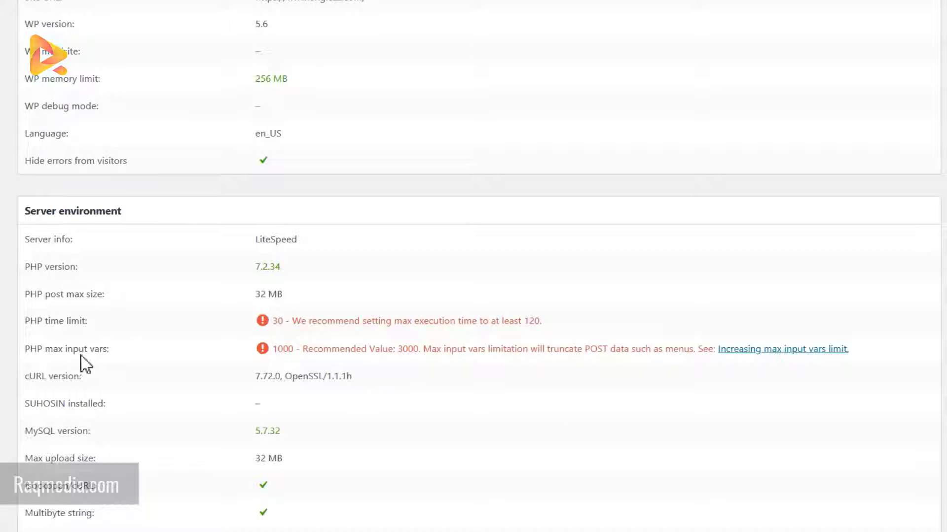
pyautogui.moveTo(272, 365)
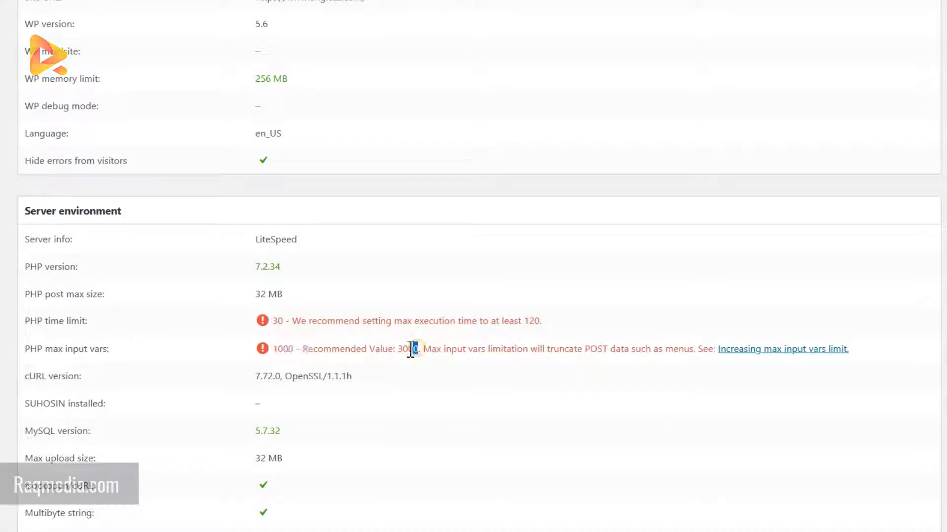
# Highlight the recommended max input vars value 3000 shown against the current 1000
pyautogui.doubleClick(406, 349)
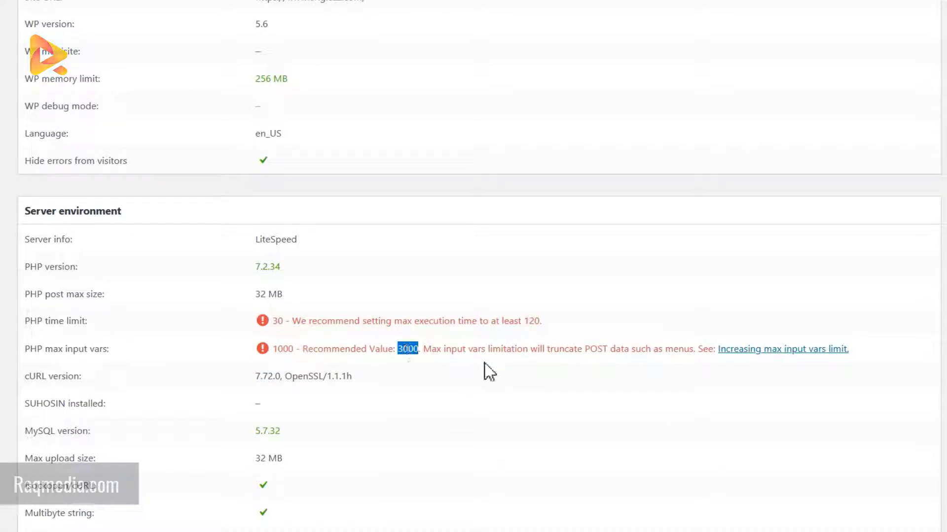
pyautogui.scroll(-3)
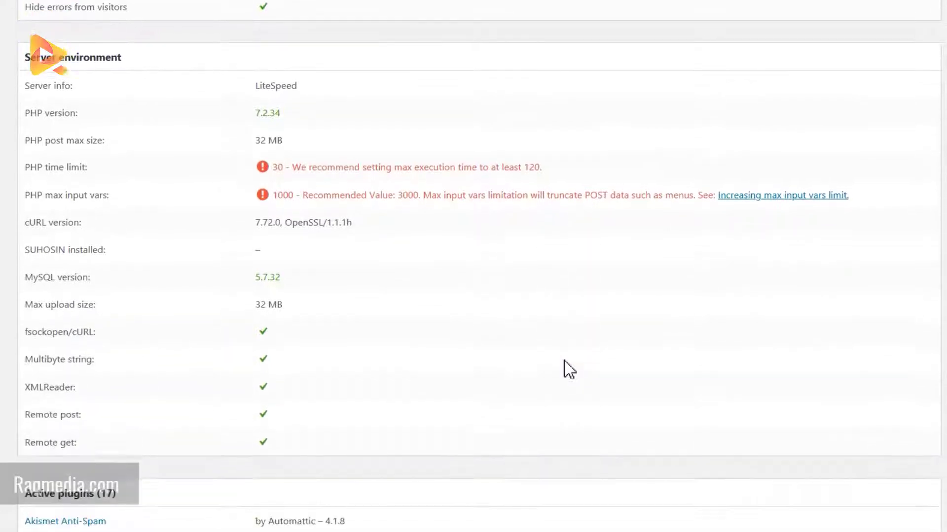
pyautogui.scroll(3)
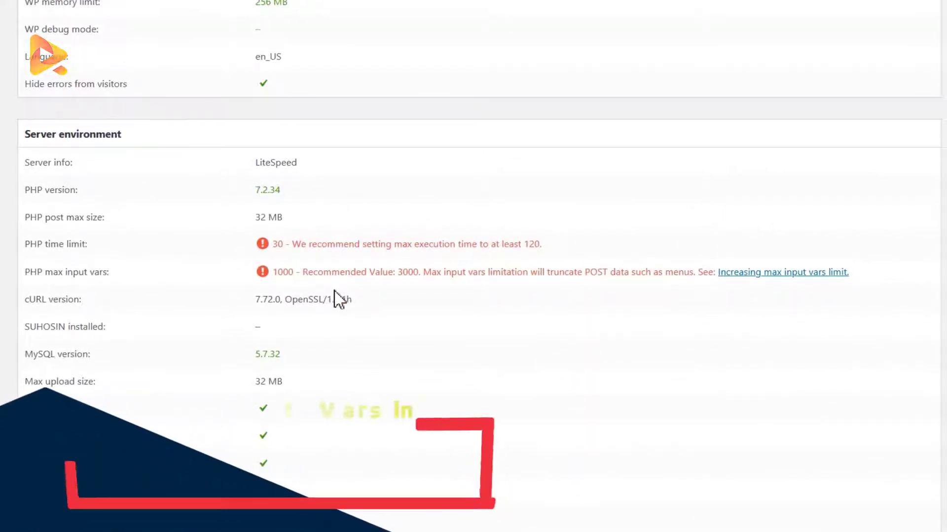
pyautogui.scroll(3)
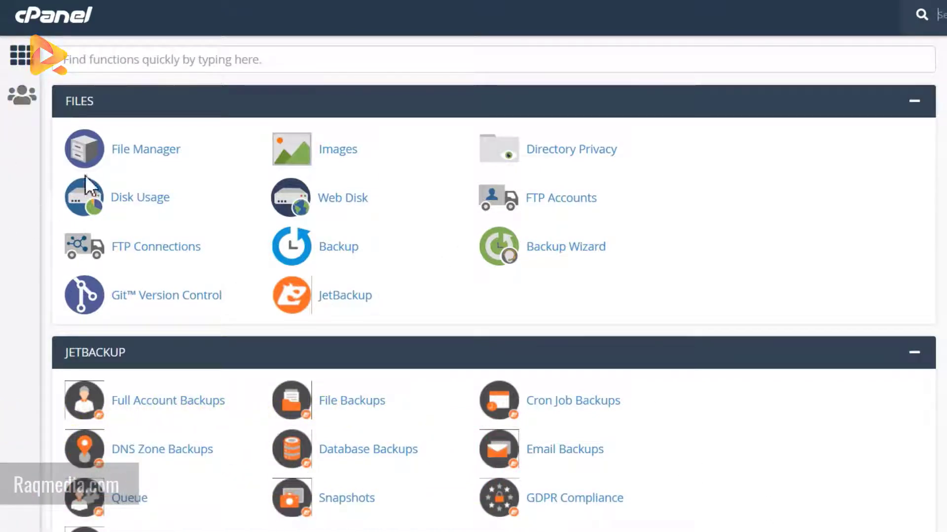
# Launch File Manager from the cPanel Files section
pyautogui.click(146, 149)
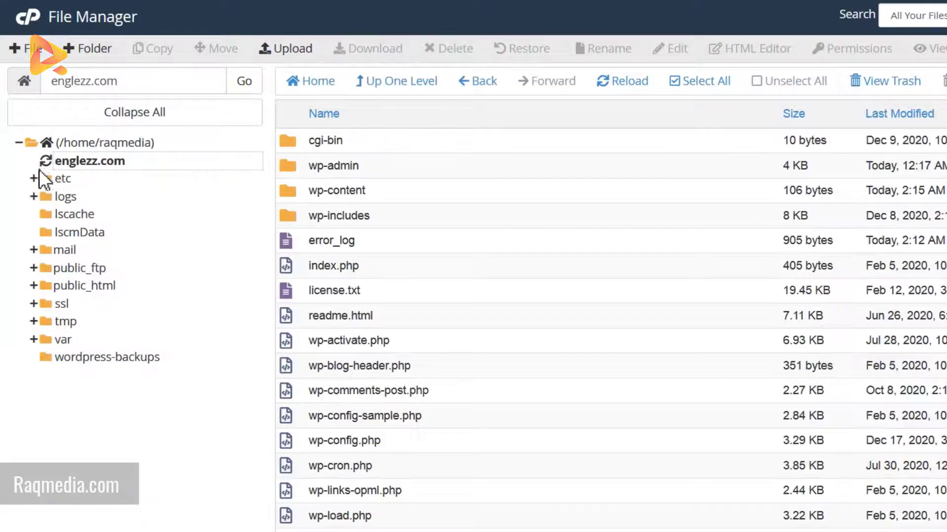
# Expand the englezz.com folder and start a new file there
pyautogui.click(90, 161)
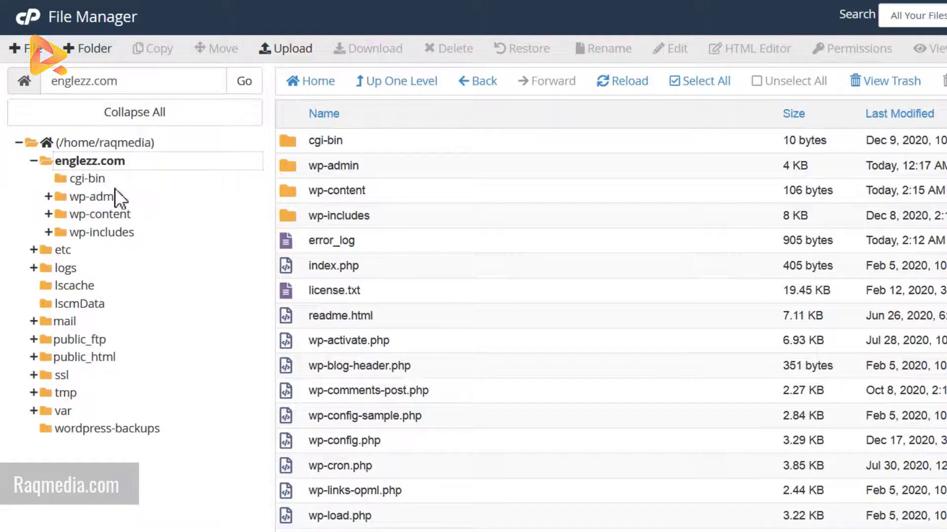
pyautogui.moveTo(120, 163)
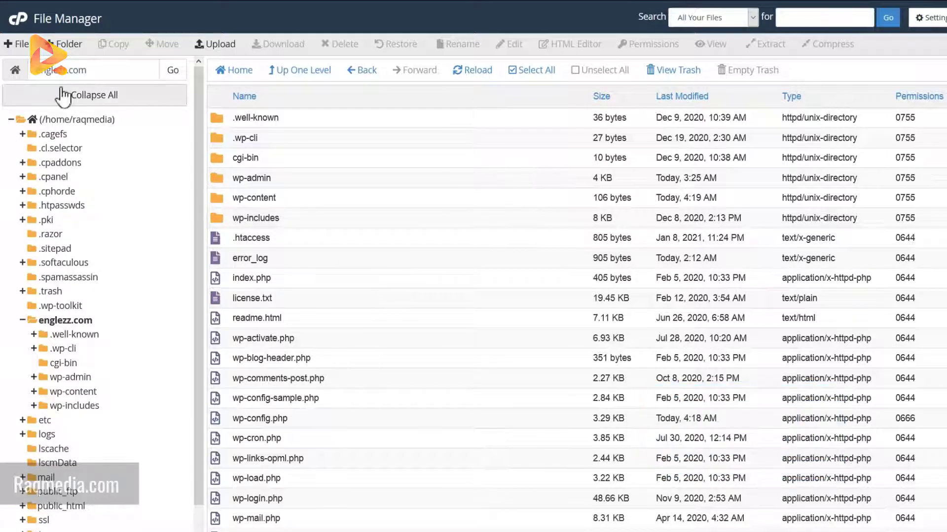
pyautogui.click(17, 43)
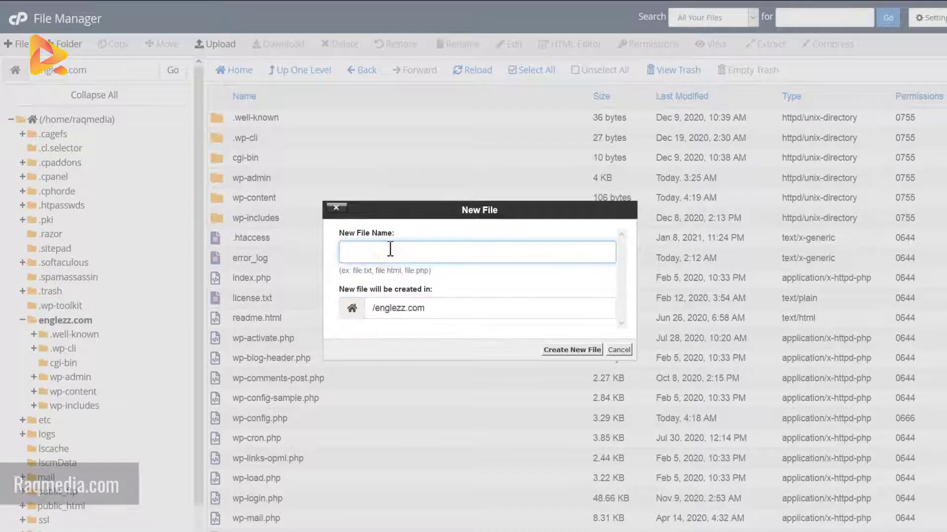
# Create an empty file named .user.ini in the englezz.com folder
pyautogui.write('.user.')
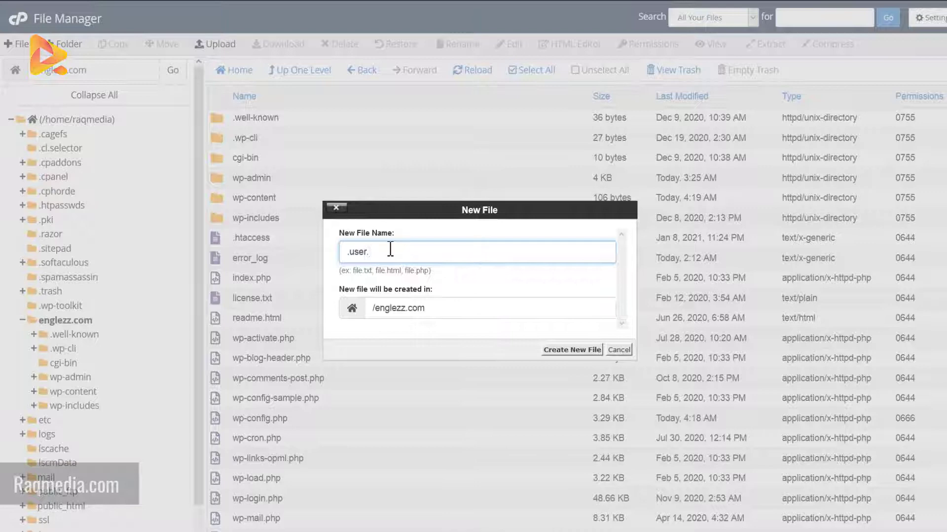
pyautogui.write('in')
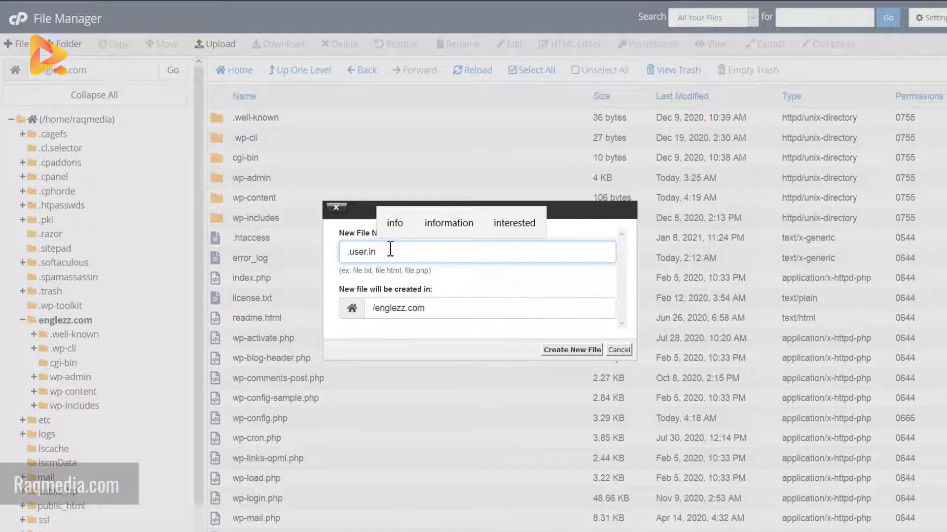
pyautogui.write('i')
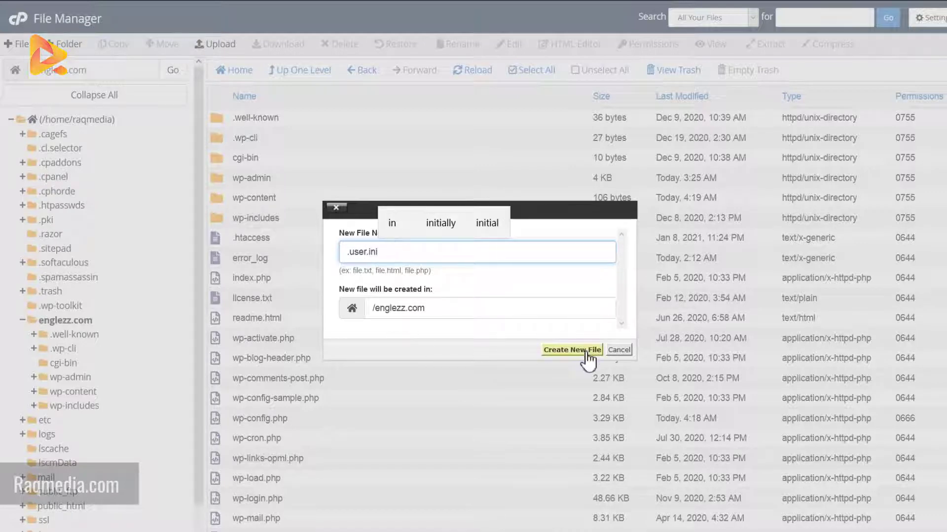
pyautogui.click(572, 349)
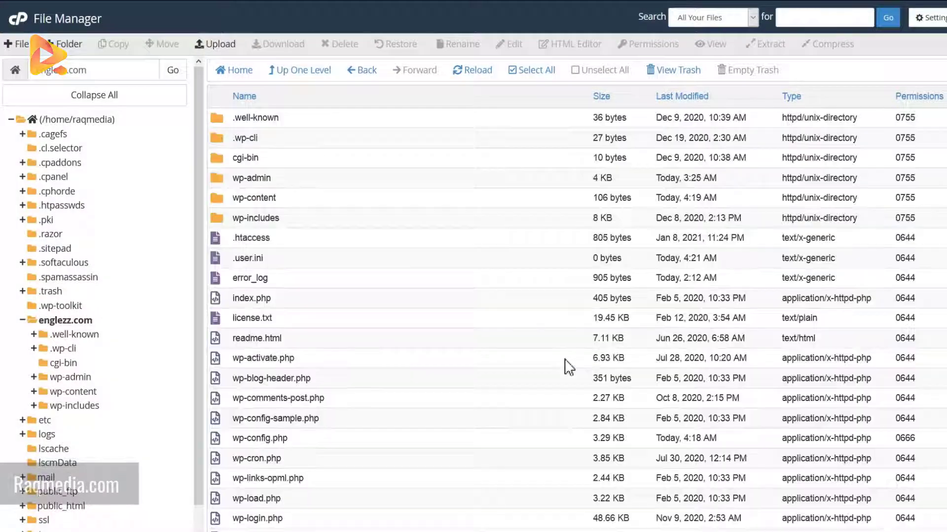
pyautogui.scroll(-3)
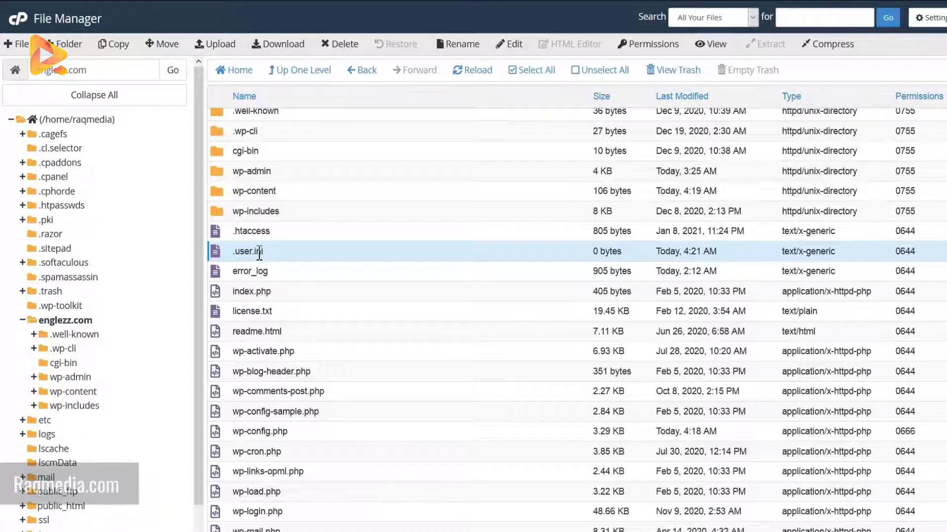
# Edit .user.ini in the code editor, confirming UTF-8 encoding
pyautogui.rightClick(247, 252)
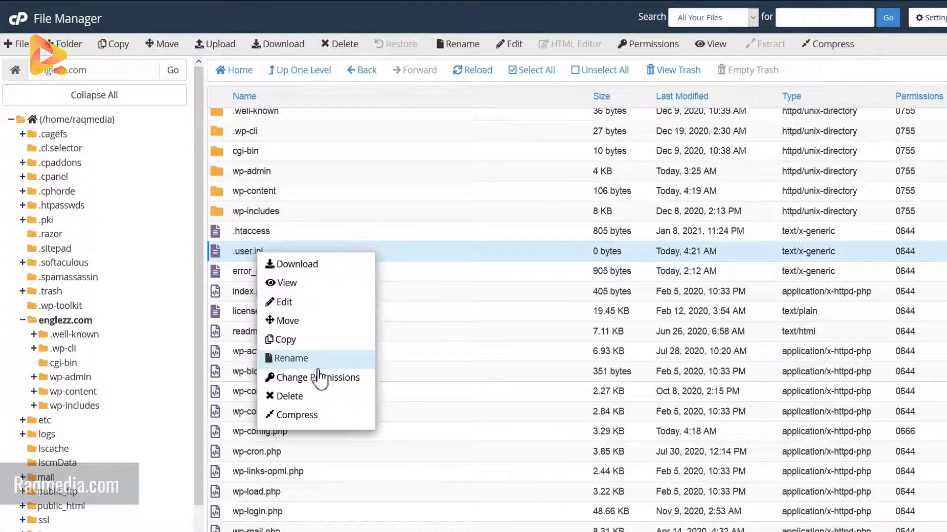
pyautogui.click(284, 302)
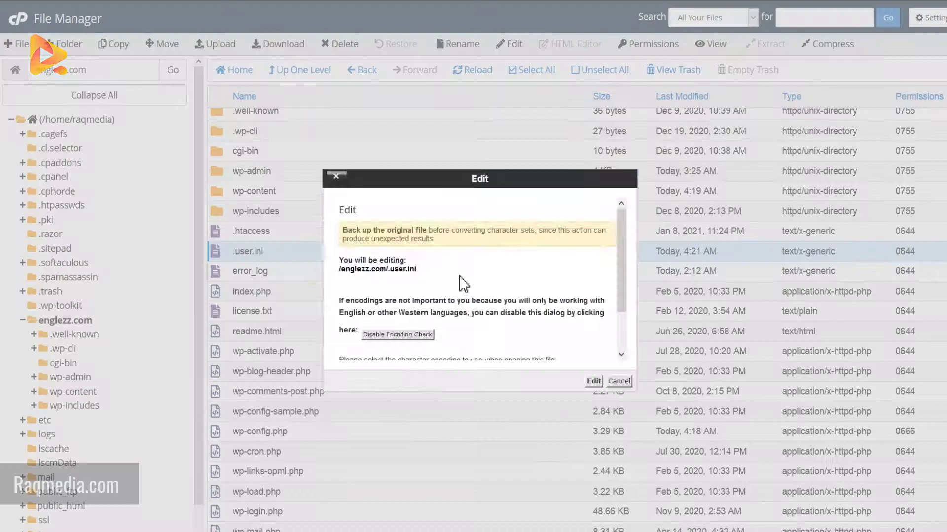
pyautogui.scroll(-3)
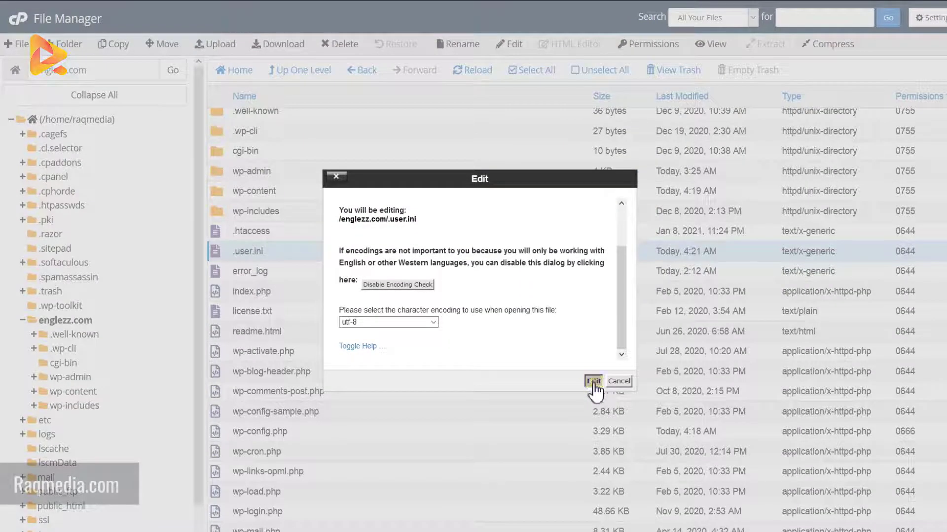
pyautogui.click(592, 380)
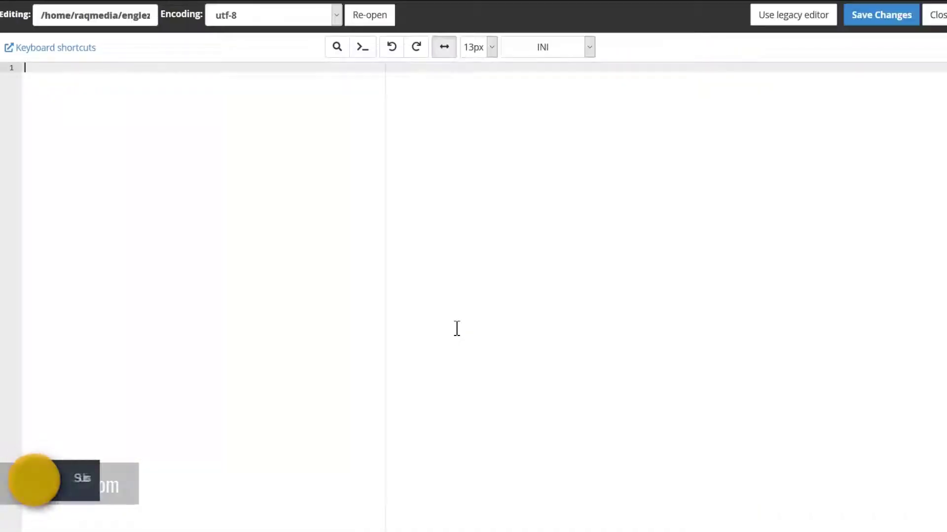
pyautogui.moveTo(188, 142)
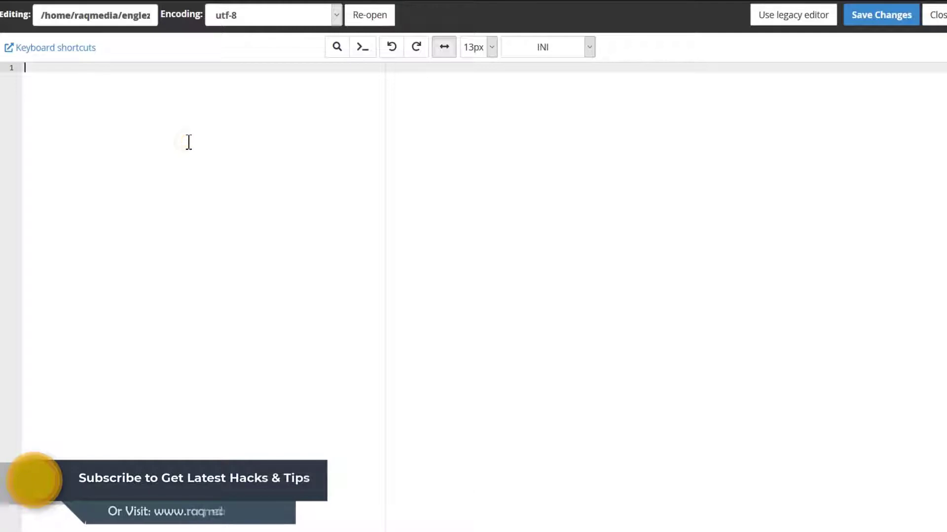
pyautogui.rightClick(138, 92)
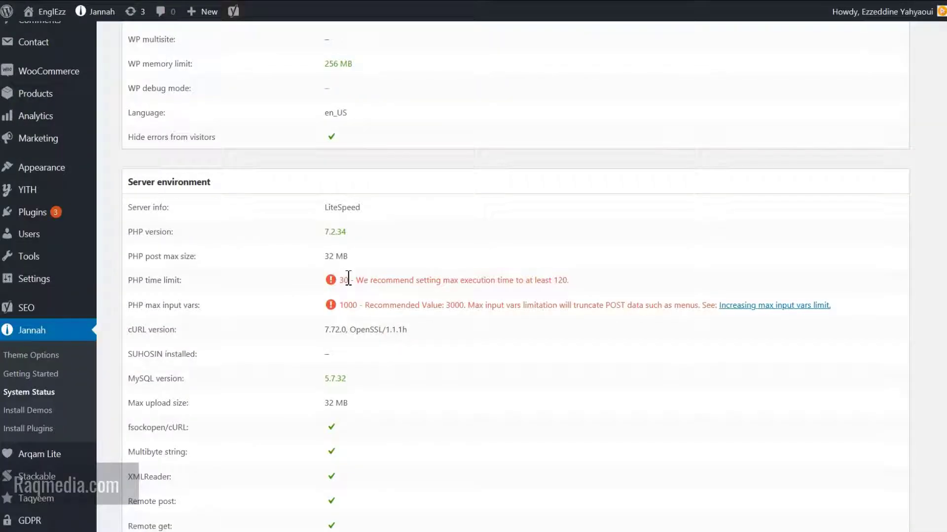
pyautogui.moveTo(169, 178)
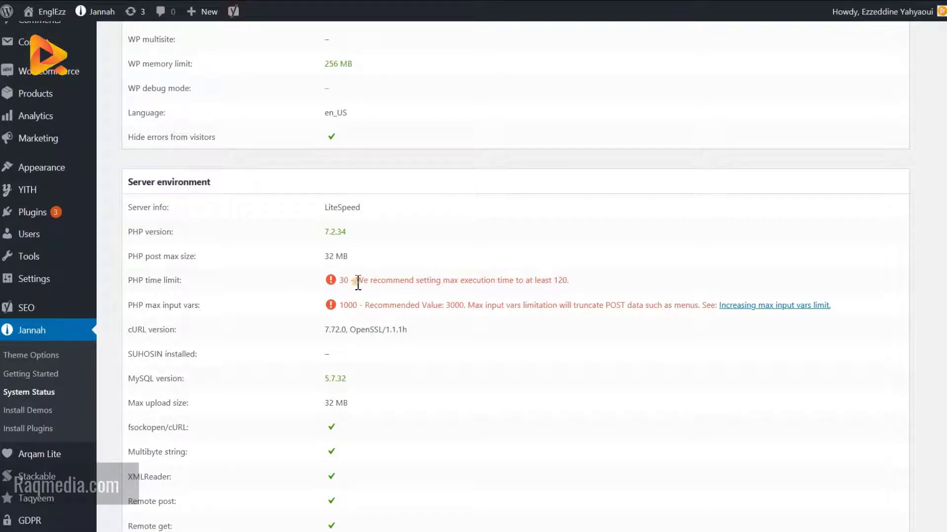
pyautogui.doubleClick(343, 280)
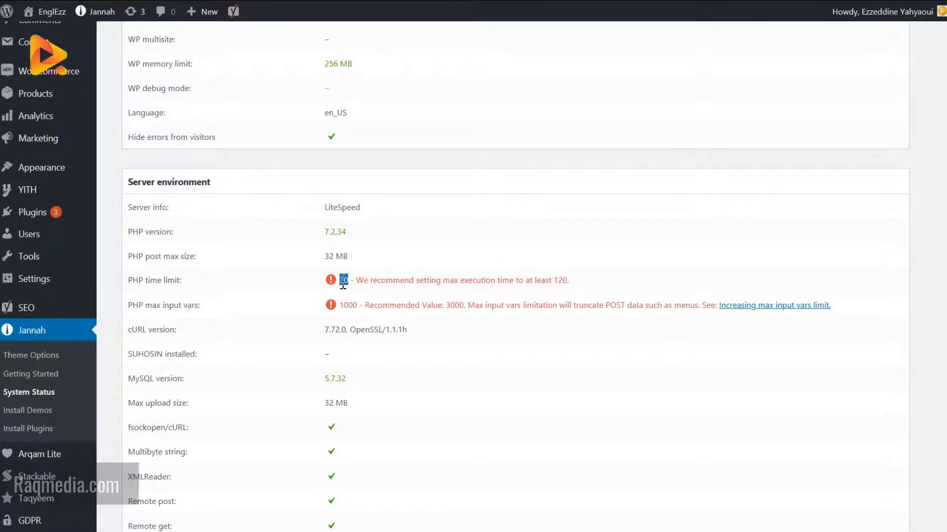
pyautogui.doubleClick(558, 280)
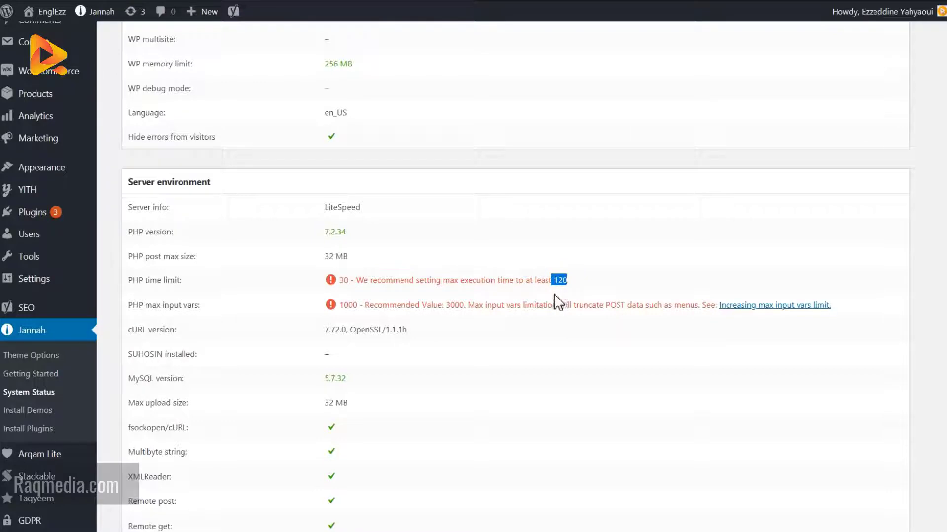
pyautogui.moveTo(441, 300)
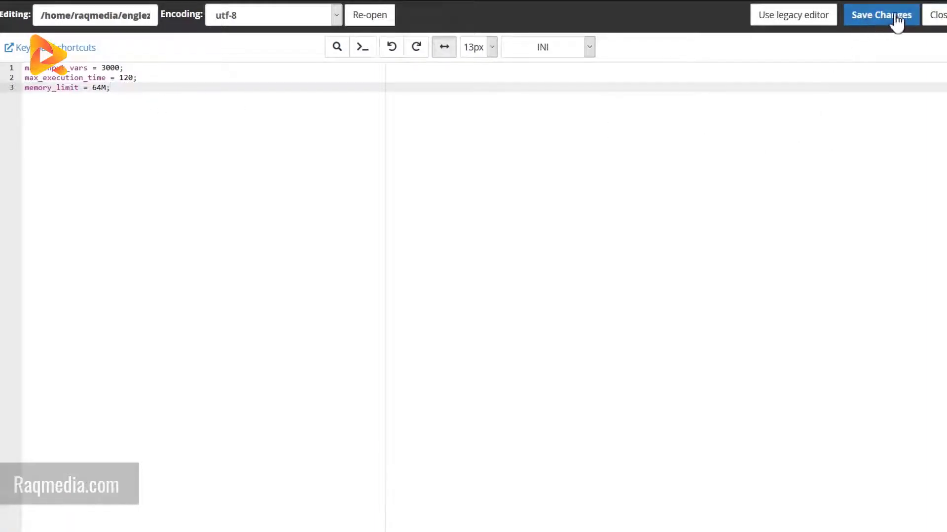
# Save .user.ini with the three directives, close the editor and return to the WordPress Menus tab
pyautogui.click(881, 15)
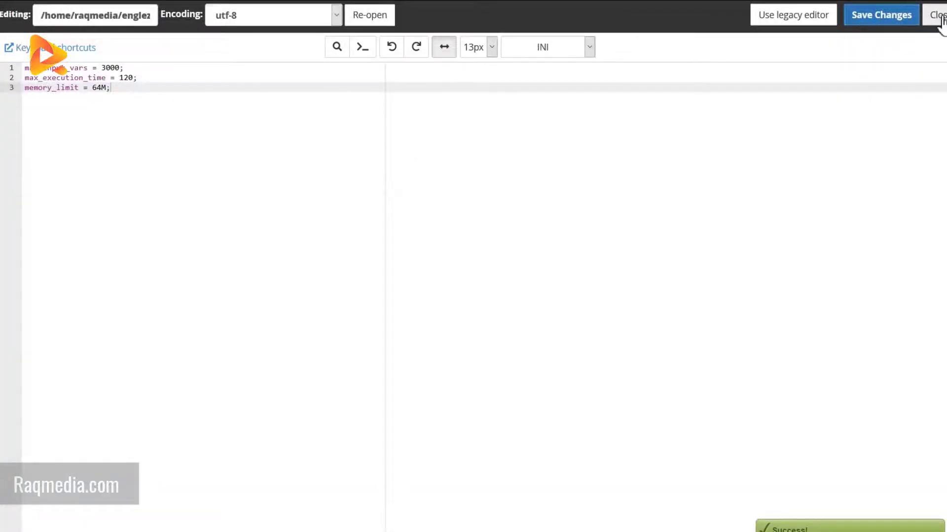
pyautogui.click(938, 14)
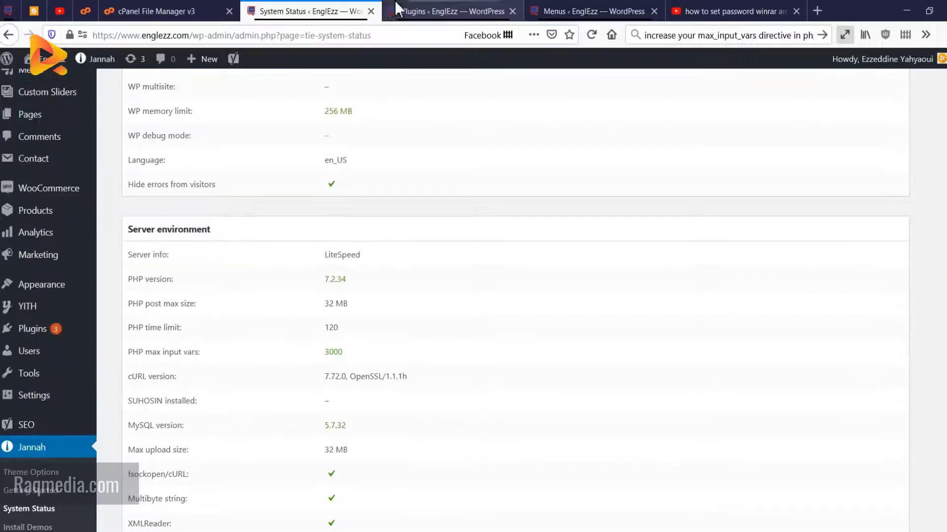
pyautogui.click(592, 10)
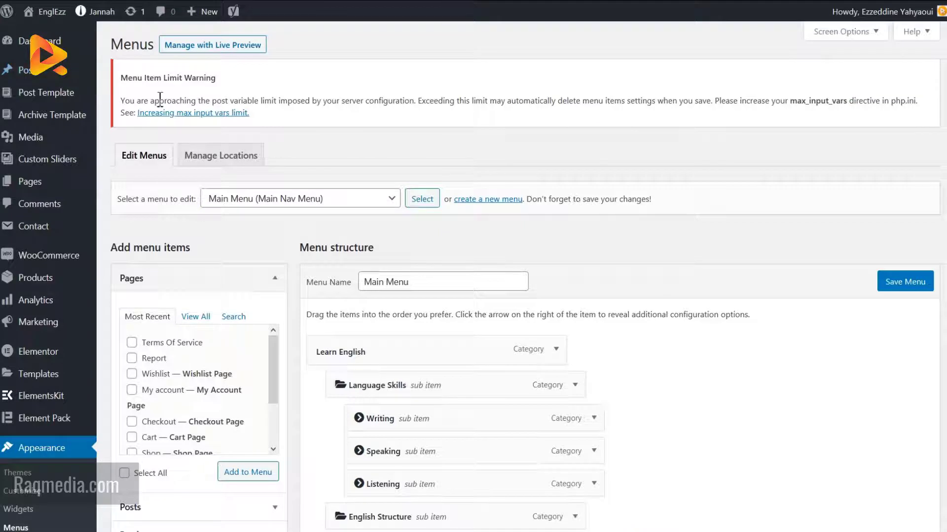
pyautogui.doubleClick(167, 77)
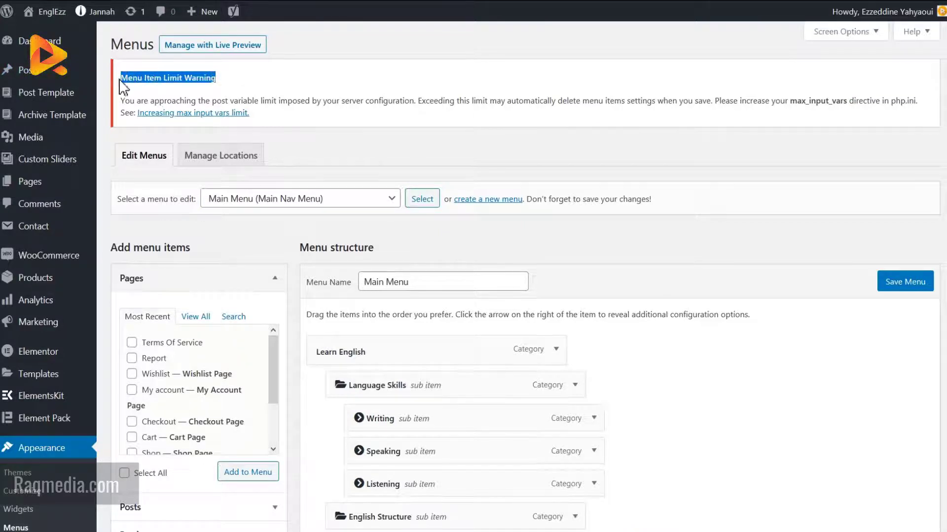
pyautogui.moveTo(236, 92)
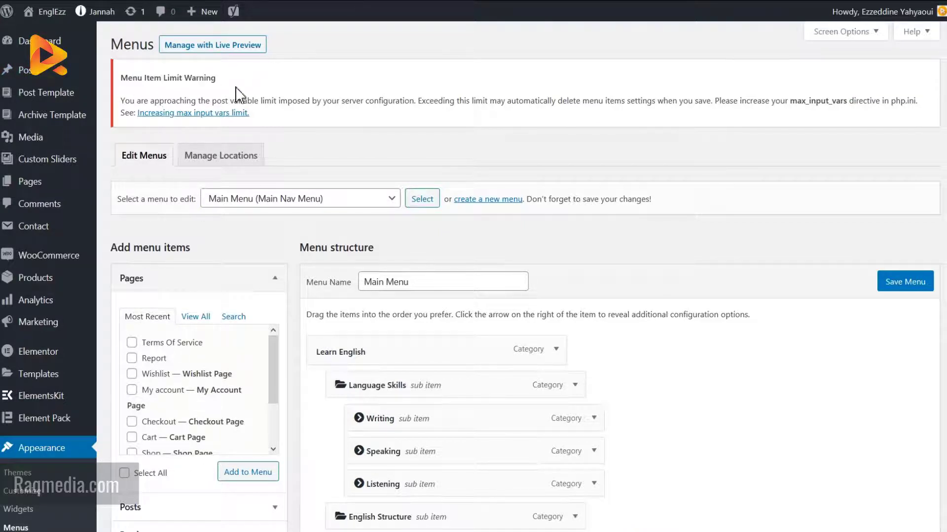
pyautogui.moveTo(357, 131)
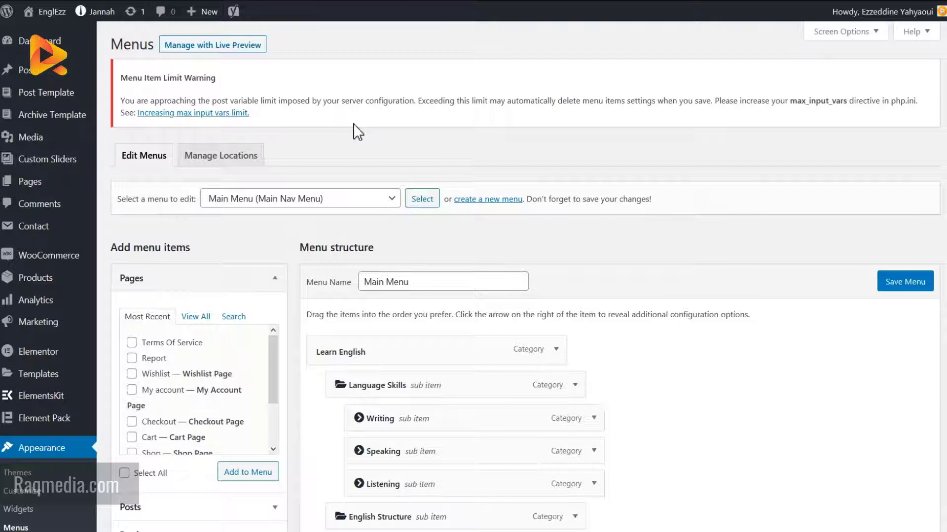
pyautogui.moveTo(780, 350)
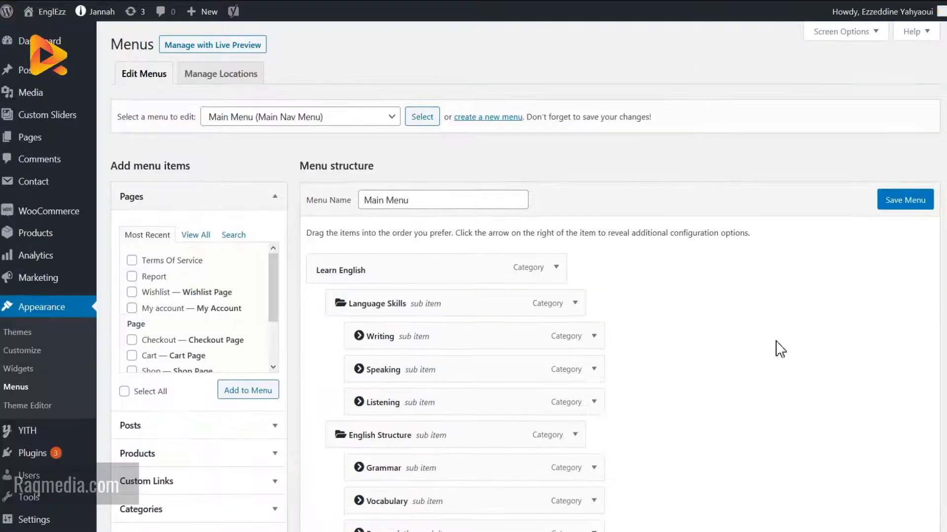
pyautogui.moveTo(319, 131)
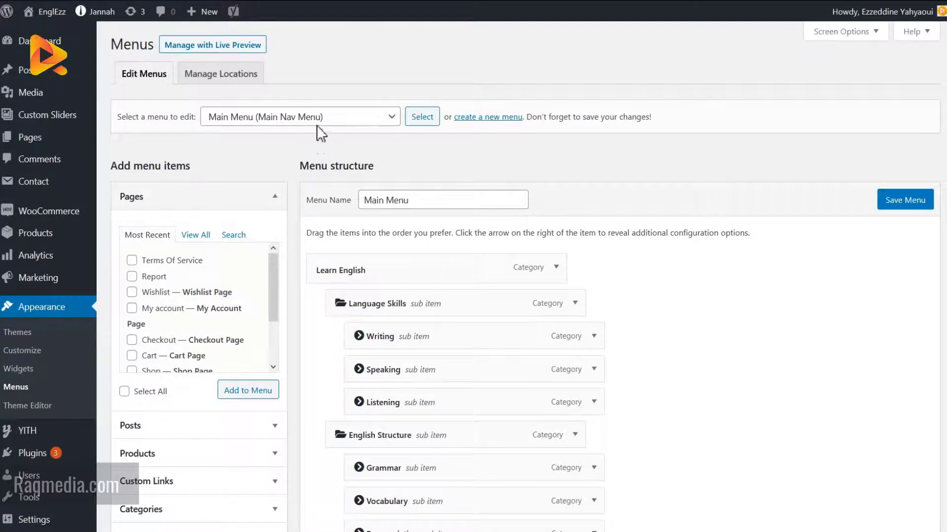
# Scroll through the Main Menu structure, now free of the Menu Item Limit Warning
pyautogui.scroll(-3)
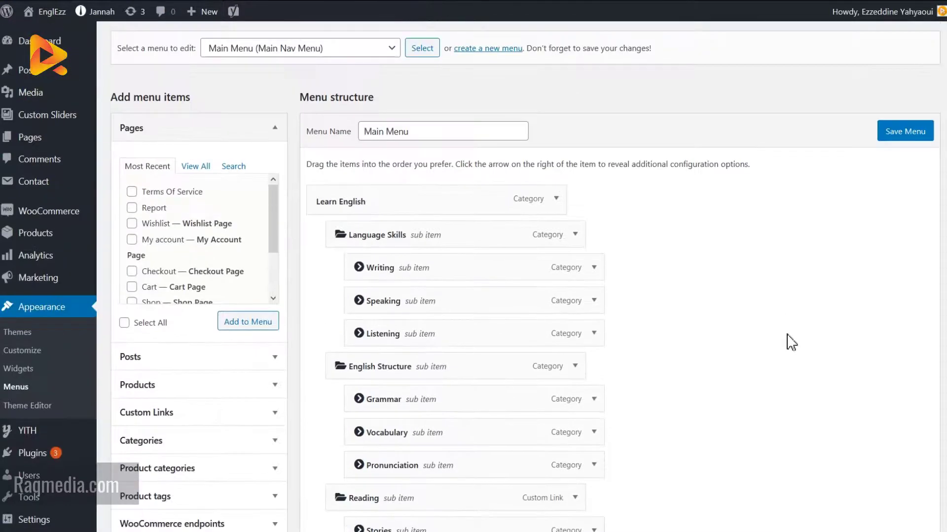
pyautogui.scroll(-3)
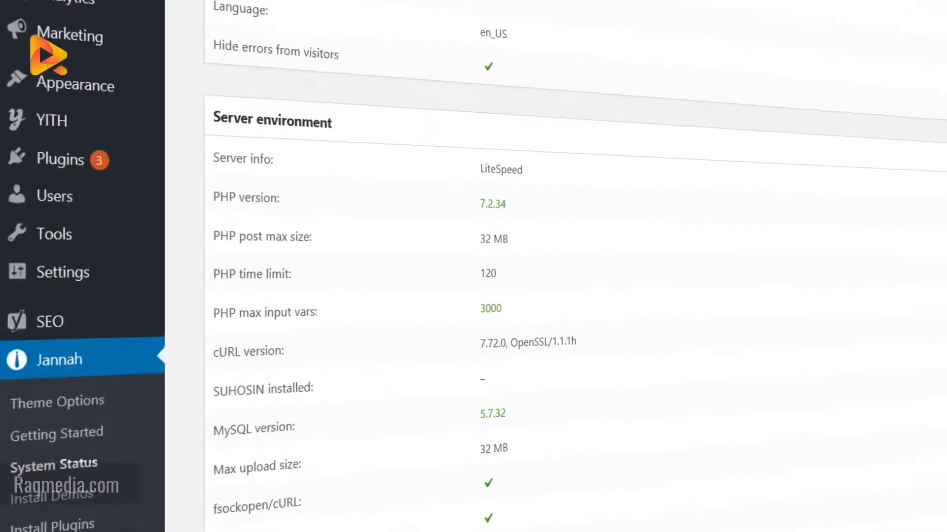
# Scroll the Server environment section confirming max input vars 3000 and time limit 120
pyautogui.scroll(-3)
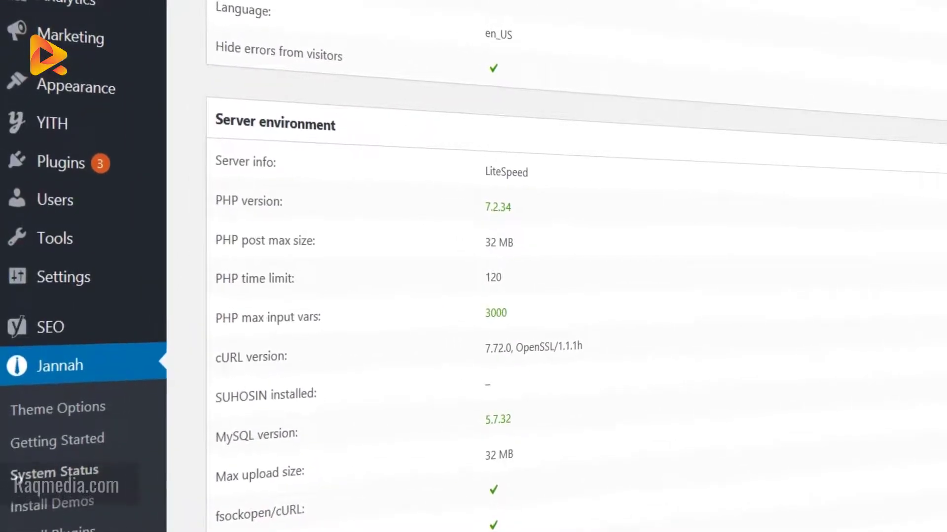
pyautogui.scroll(3)
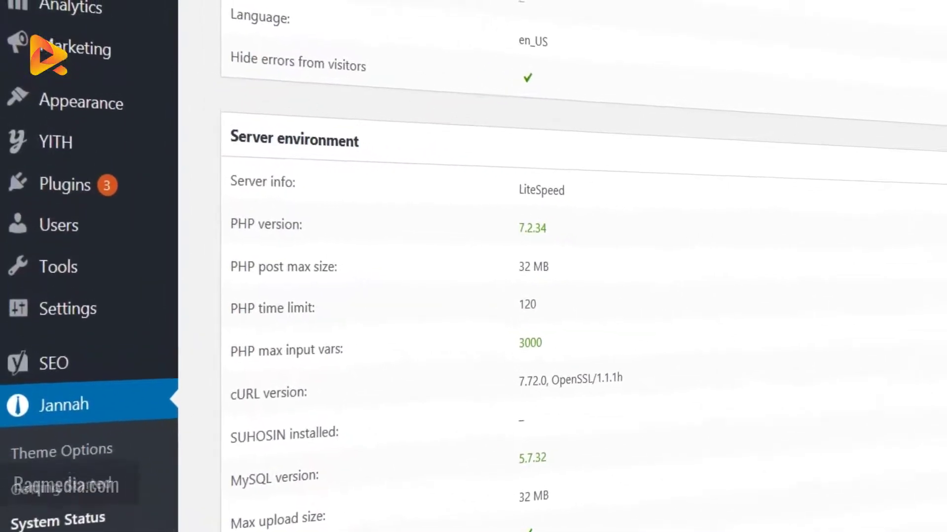
pyautogui.scroll(3)
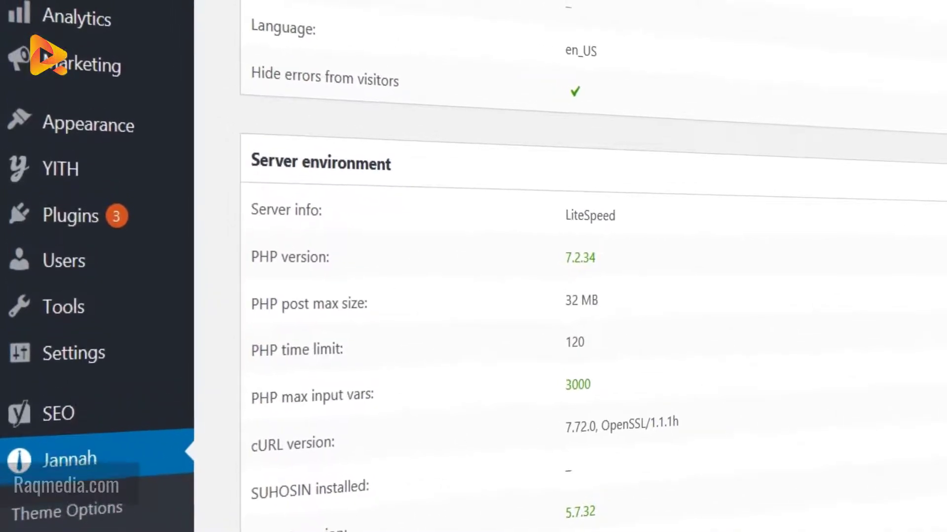
pyautogui.scroll(-3)
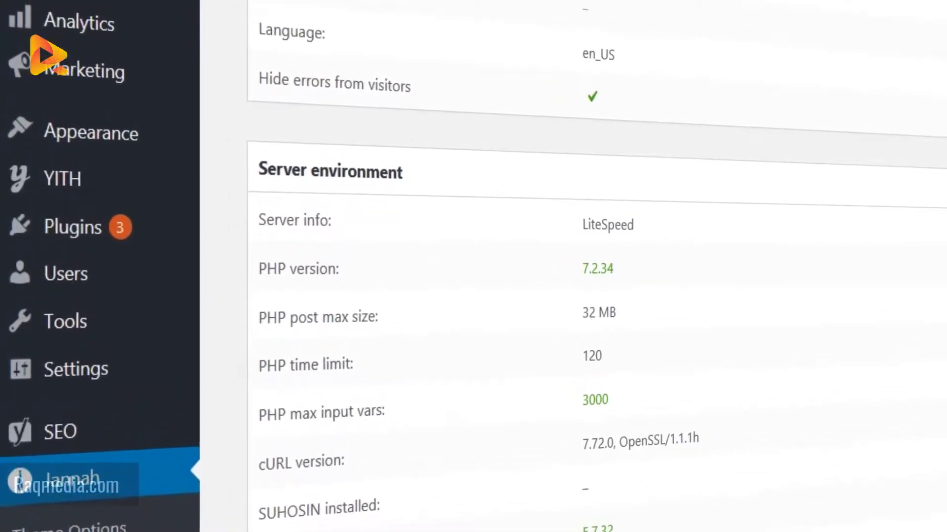